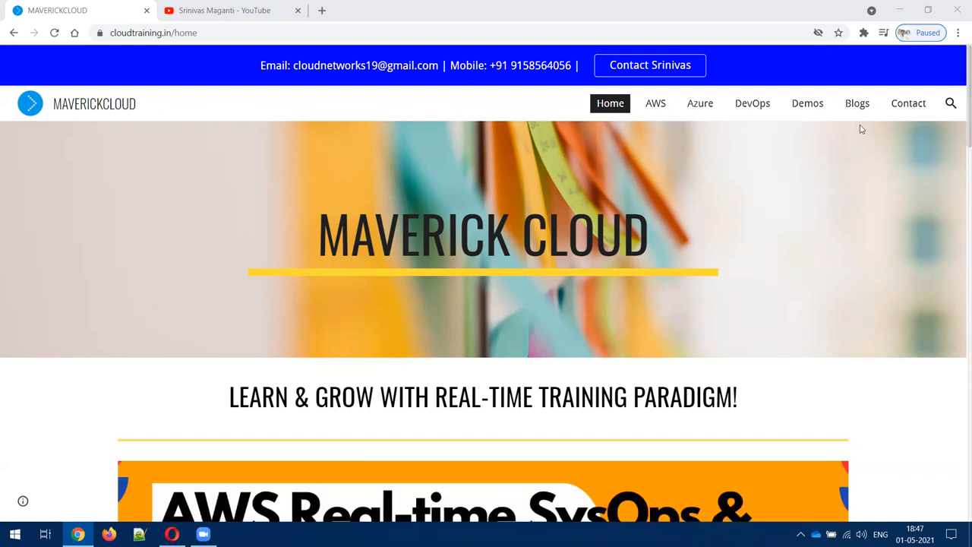
Open the 'New Azure Training Batch in English from 10/May/21' post from the Blogs list.
left_click(857, 103)
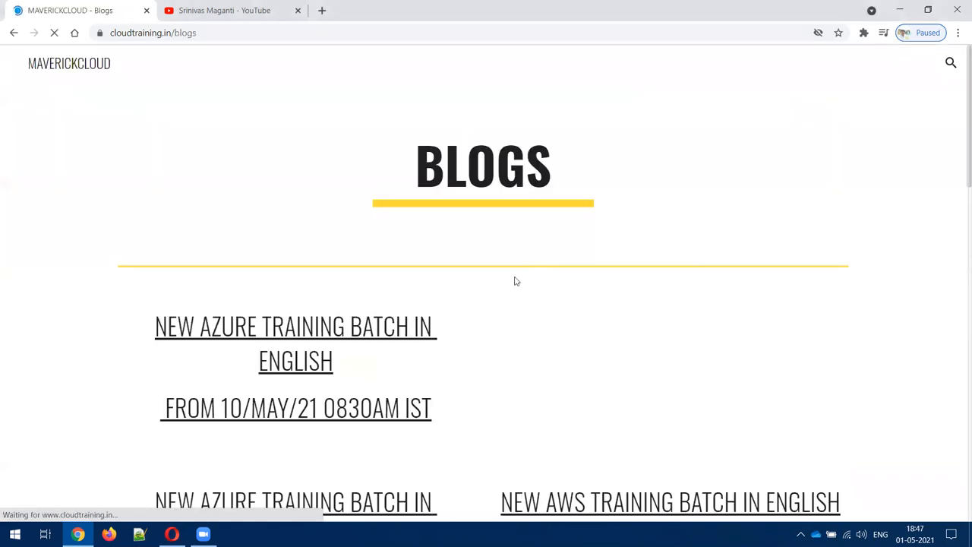
left_click(295, 342)
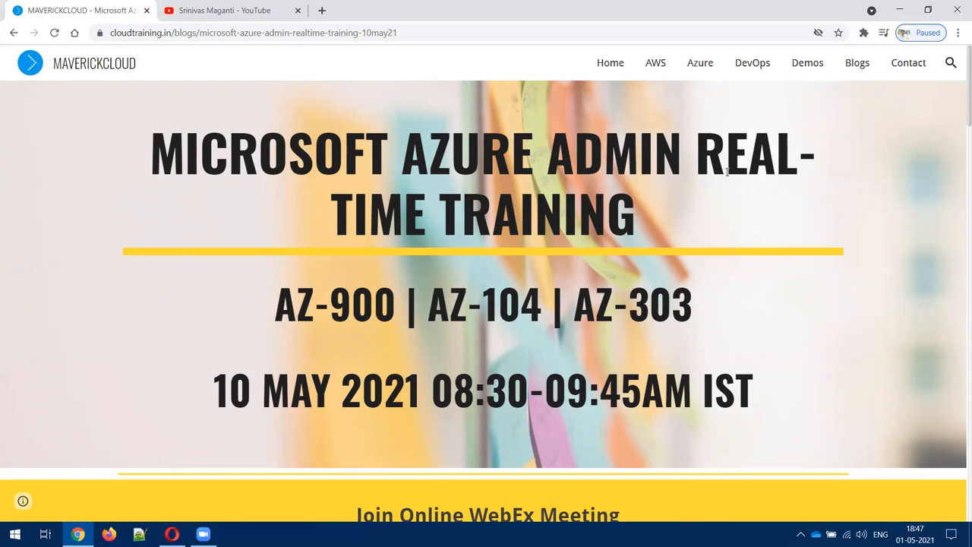
Scroll past the post's details and demo videos to the 'Watch More Demo Videos' and curriculum links.
scroll("down", 3)
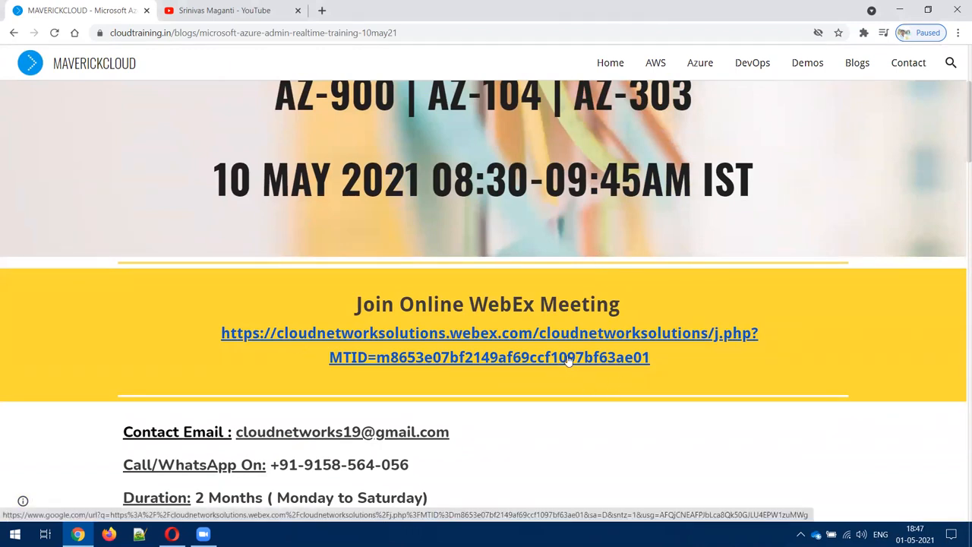
scroll("down", 3)
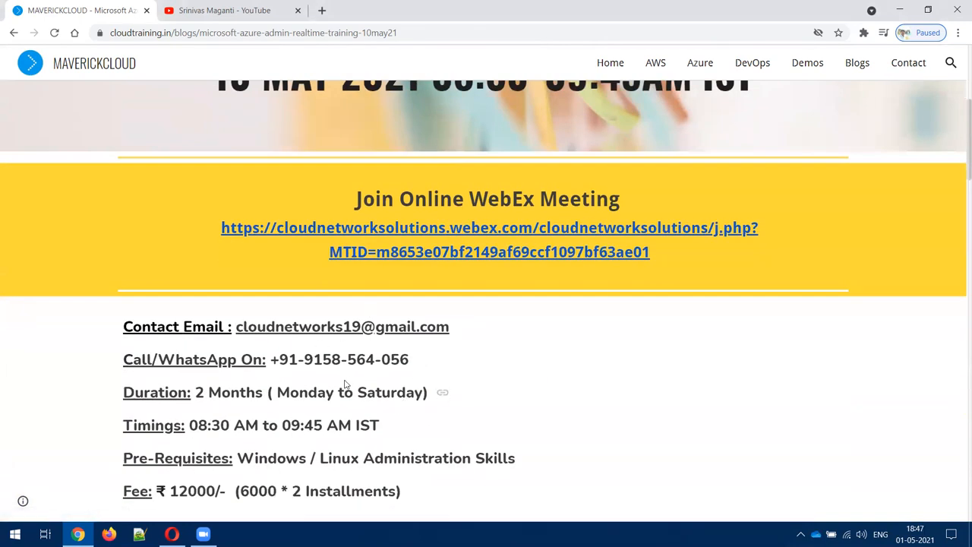
scroll("down", 3)
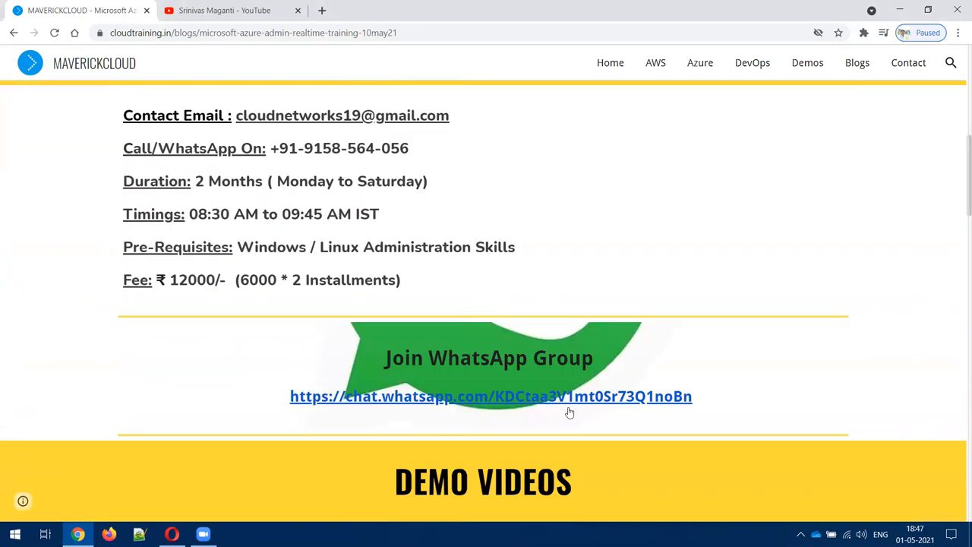
mouse_move(544, 389)
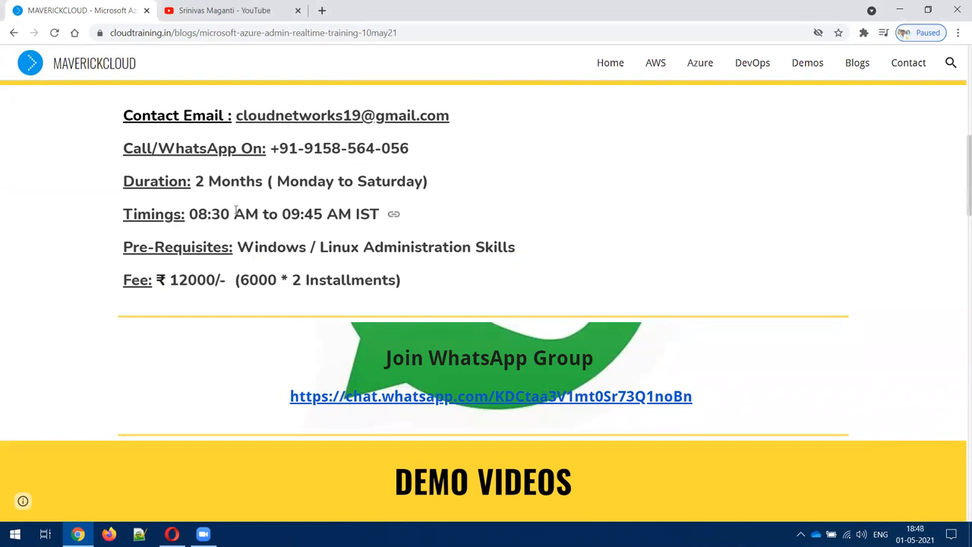
mouse_move(522, 445)
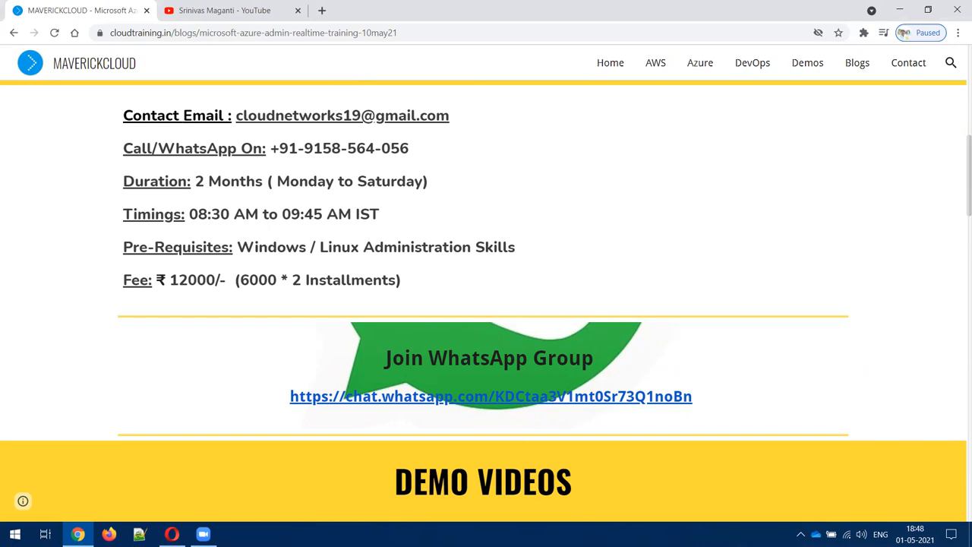
scroll("down", 3)
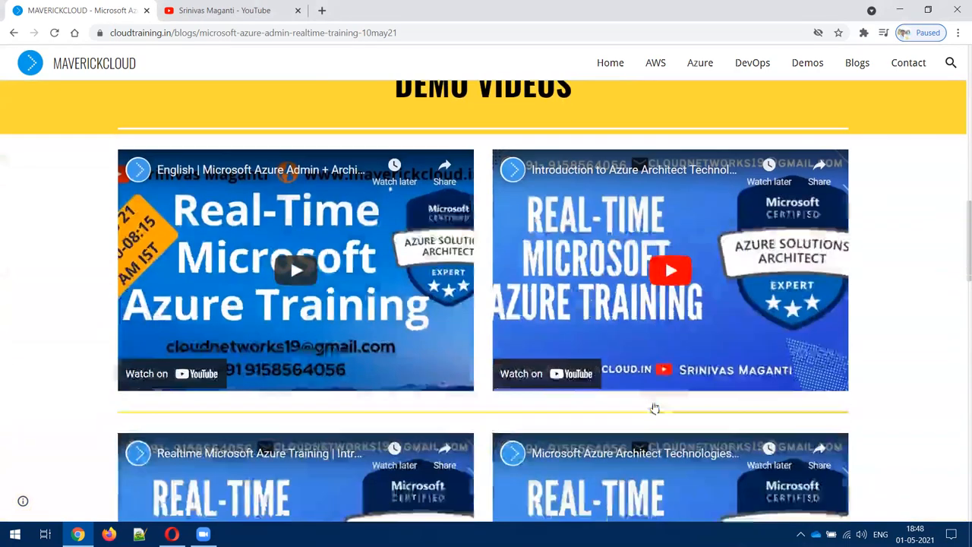
scroll("down", 3)
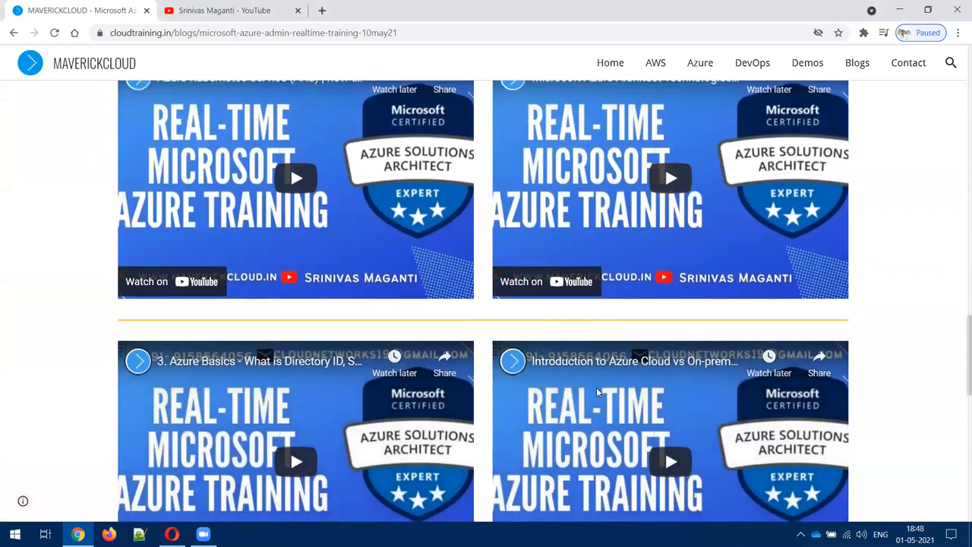
scroll("down", 3)
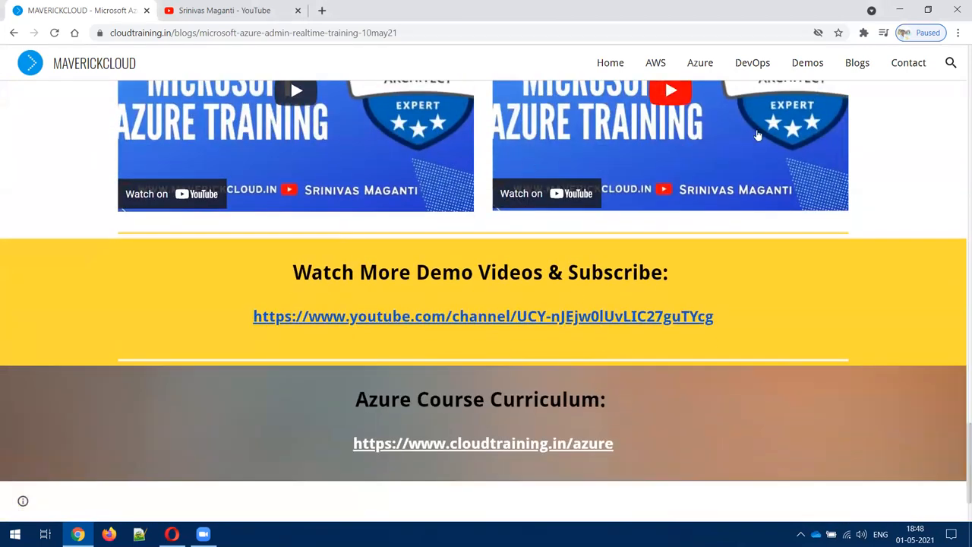
Browse the Srinivas Maganti YouTube channel's Videos and Playlists, then return to the Azure post.
left_click(483, 316)
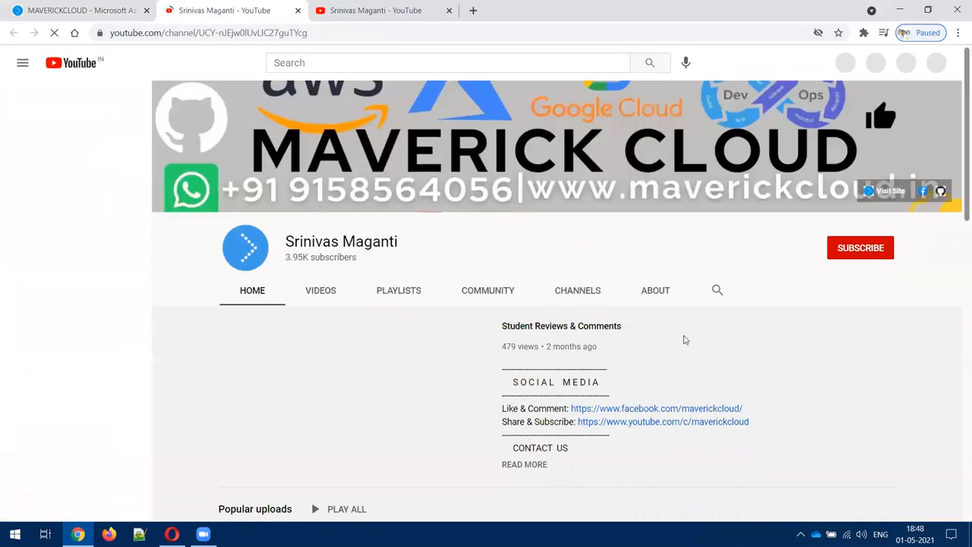
scroll("down", 3)
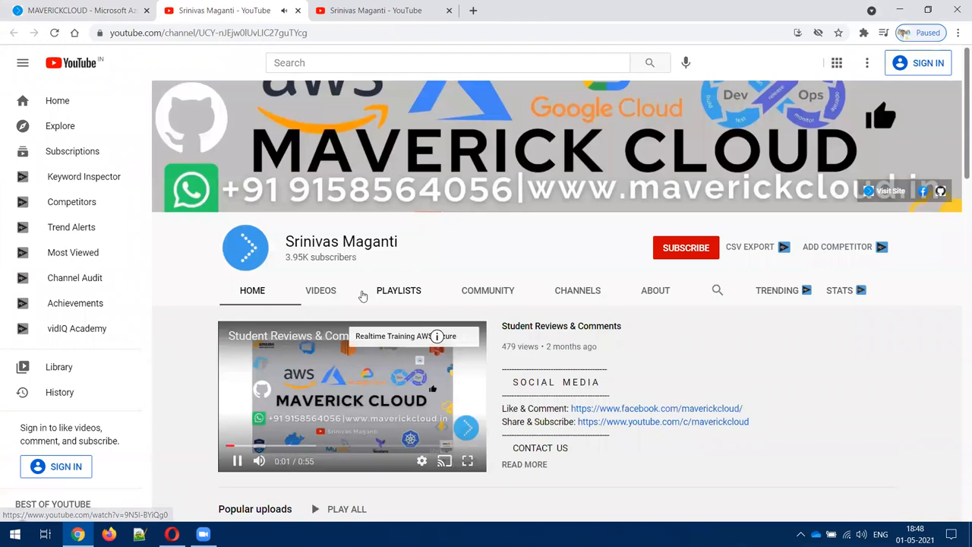
left_click(321, 290)
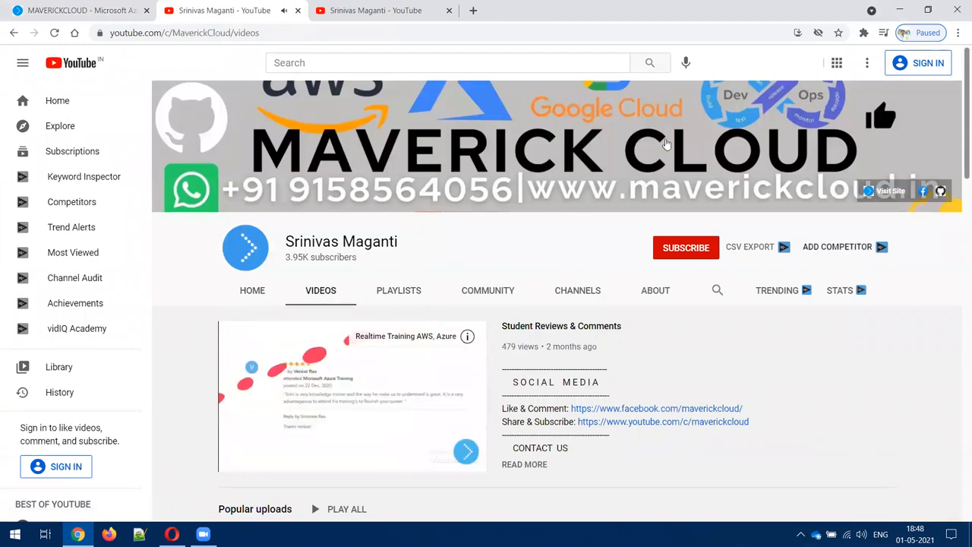
left_click(399, 290)
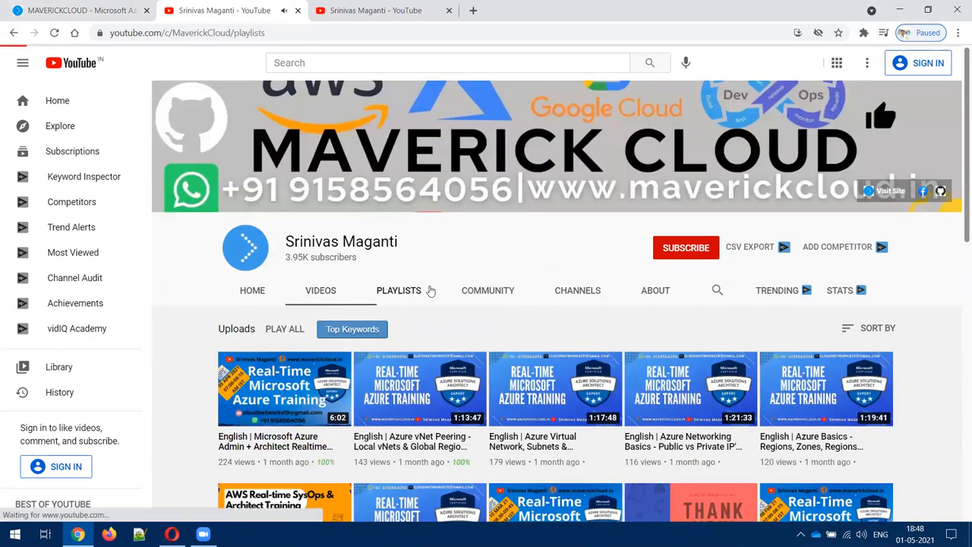
left_click(398, 290)
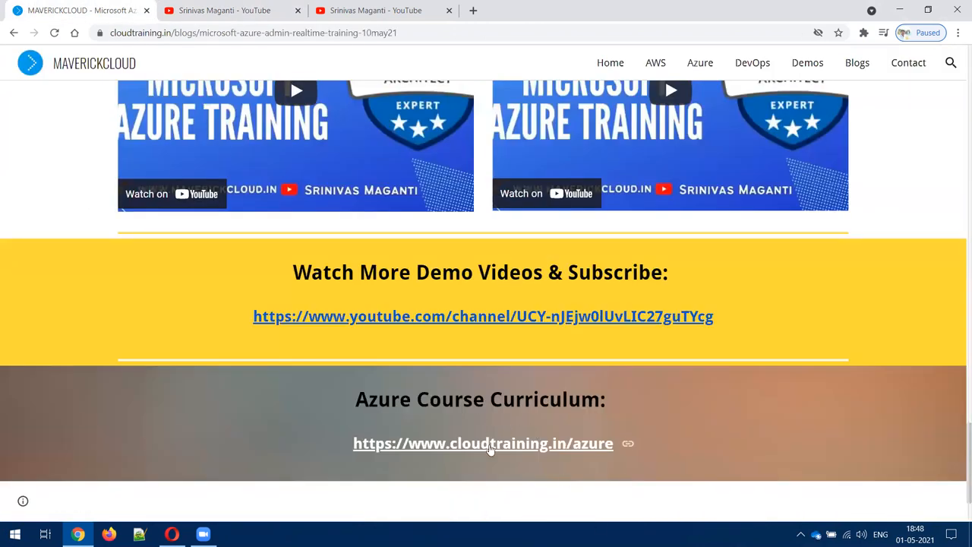
Open cloudtraining.in/azure and read the curriculum down to module 6, PaaS Database.
left_click(483, 442)
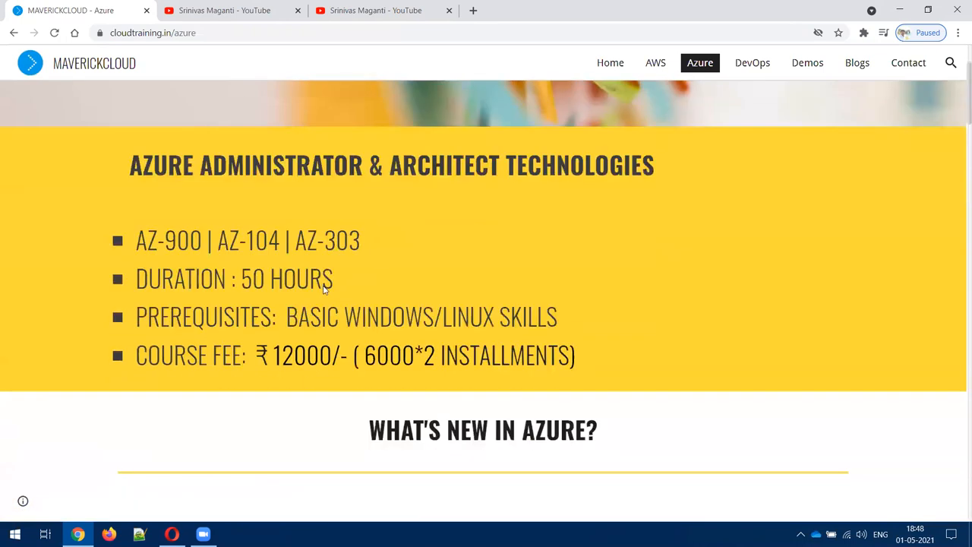
scroll("down", 3)
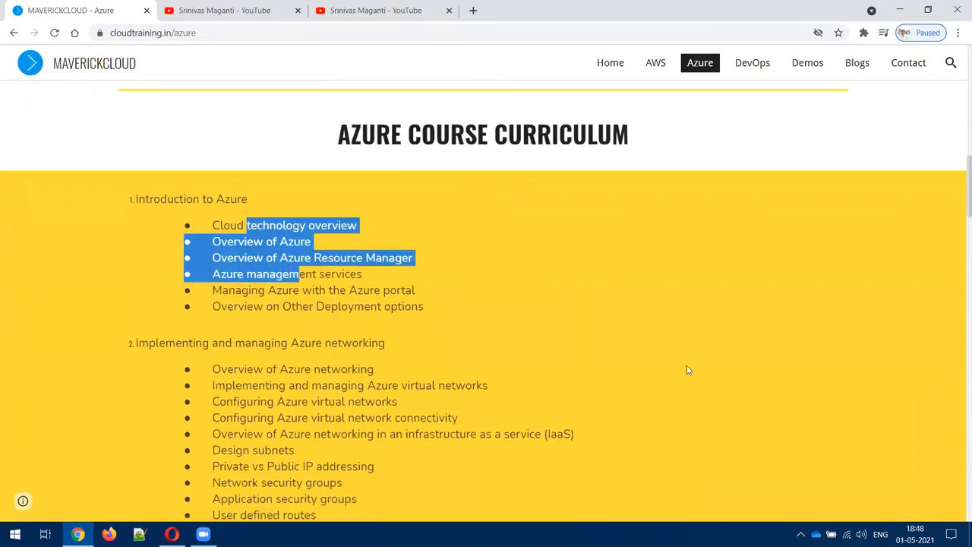
mouse_move(696, 359)
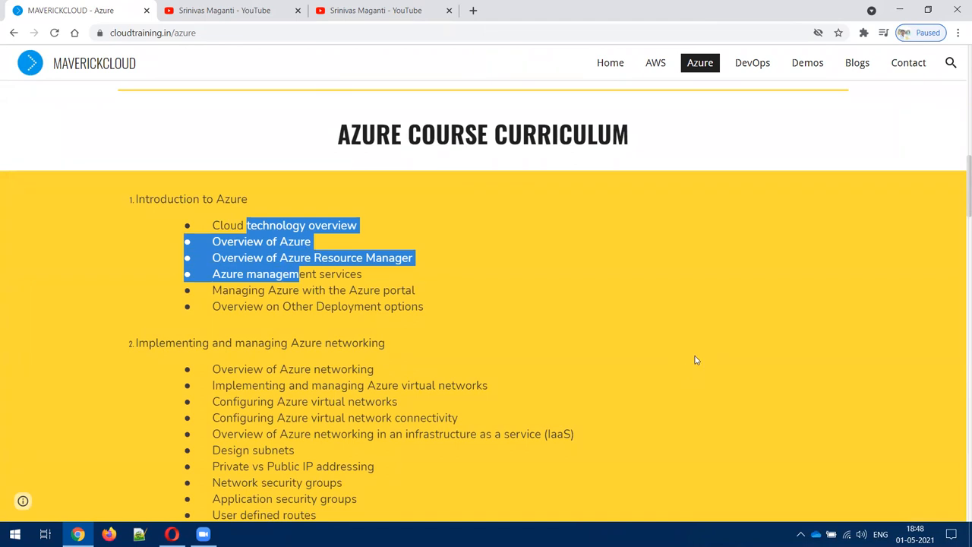
mouse_move(708, 327)
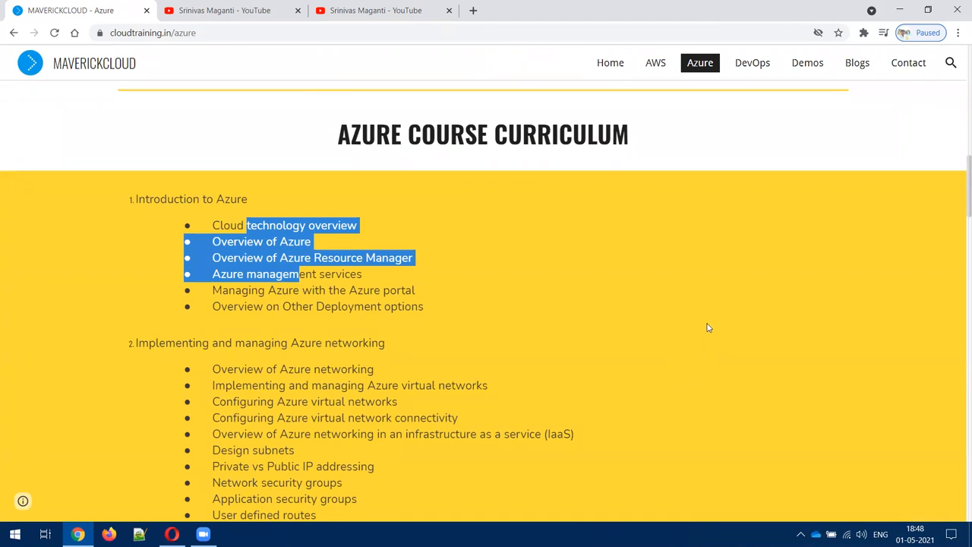
mouse_move(687, 363)
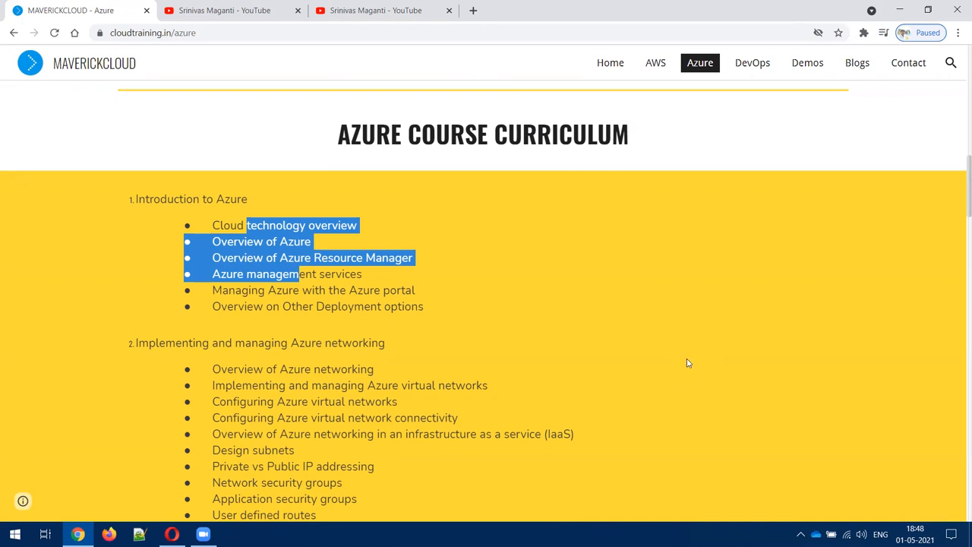
scroll("down", 3)
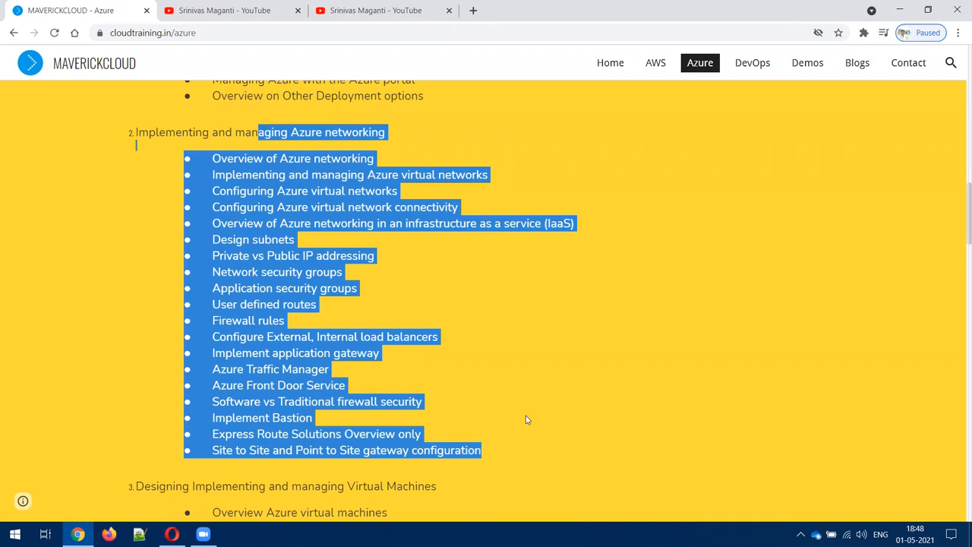
scroll("down", 3)
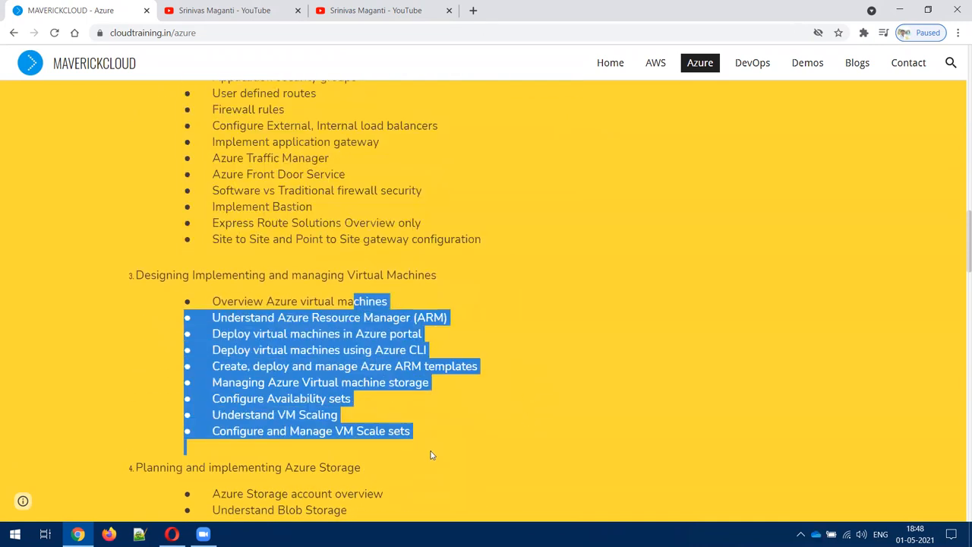
scroll("down", 3)
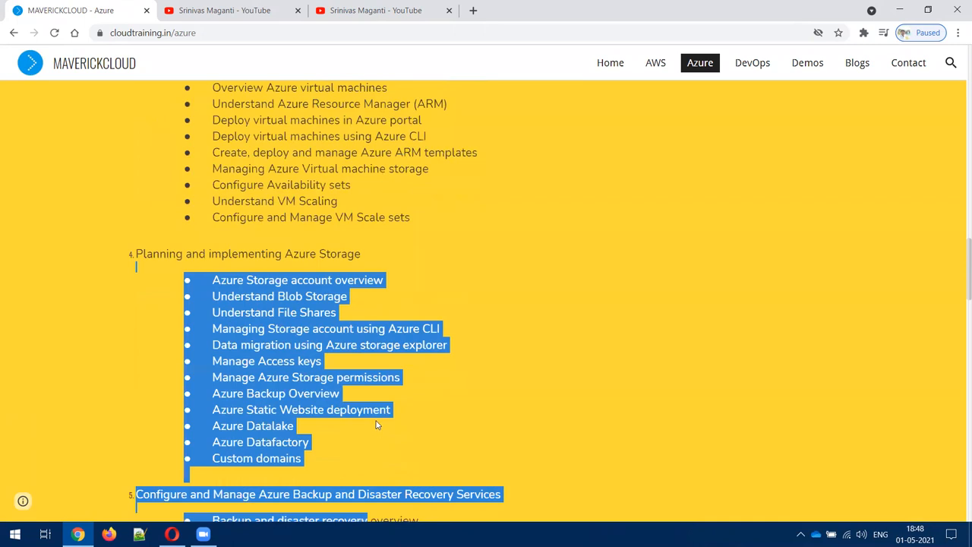
scroll("down", 3)
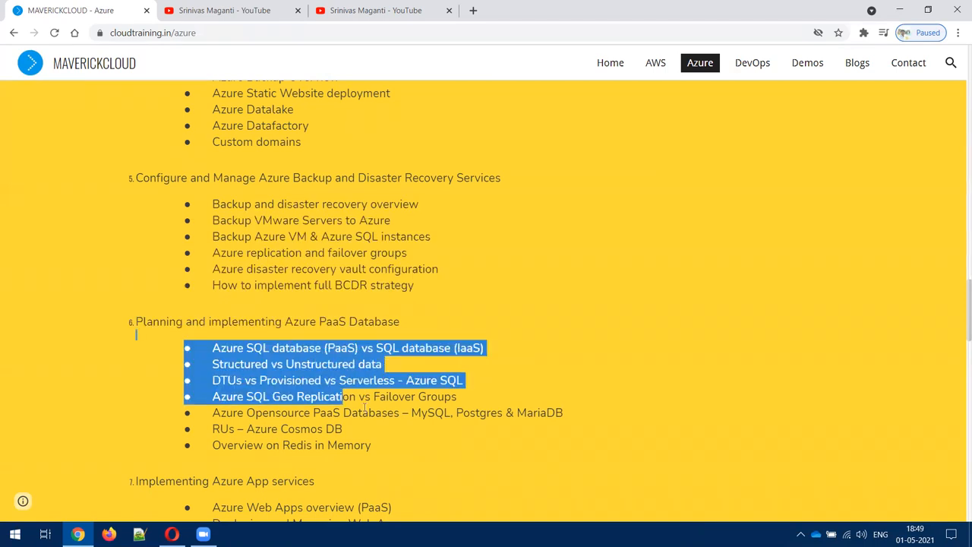
Read curriculum modules 7–15, from App services through Exam preparation and Projects.
scroll("down", 3)
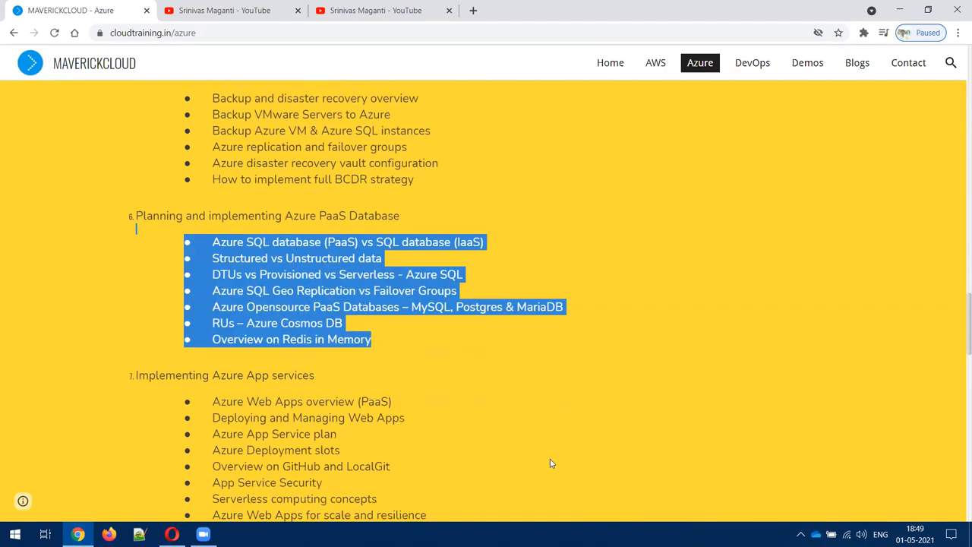
scroll("down", 3)
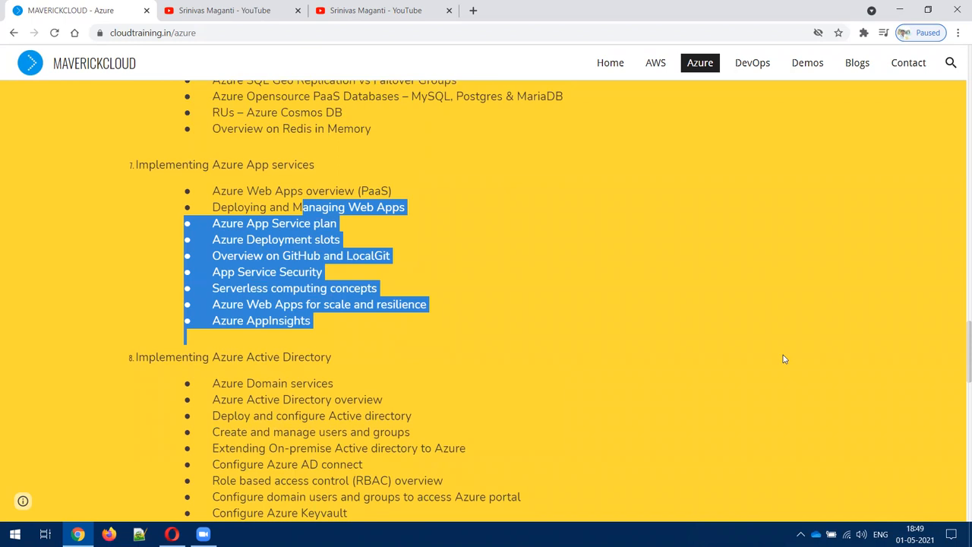
scroll("down", 3)
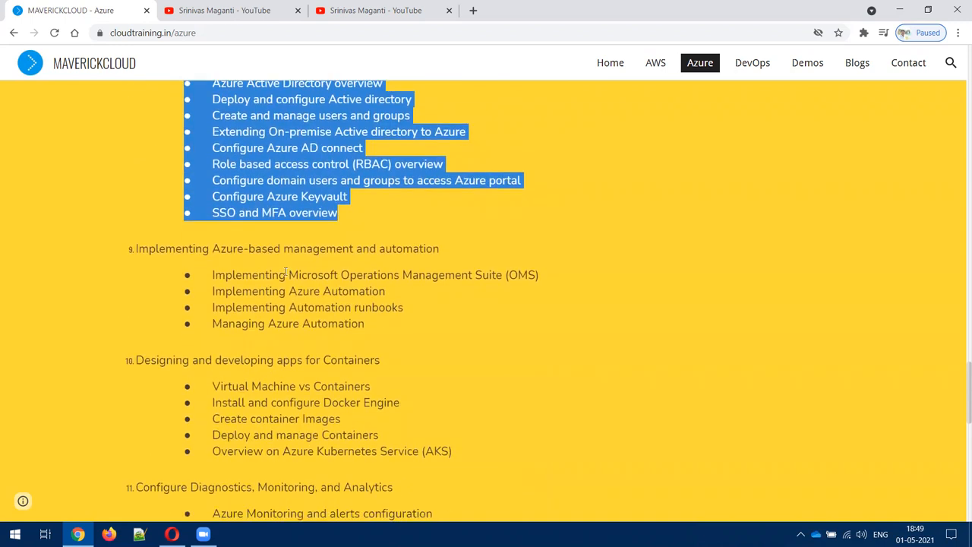
left_click(254, 383)
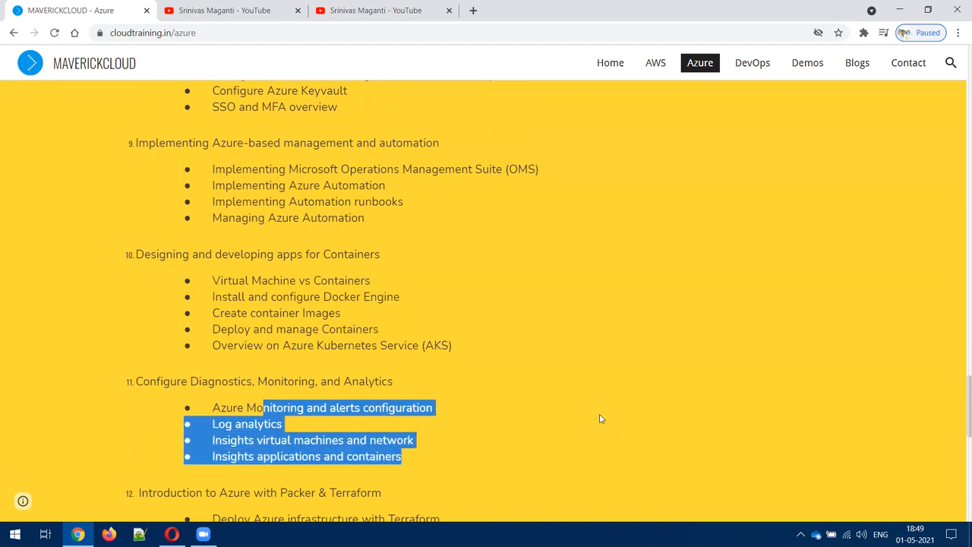
scroll("down", 3)
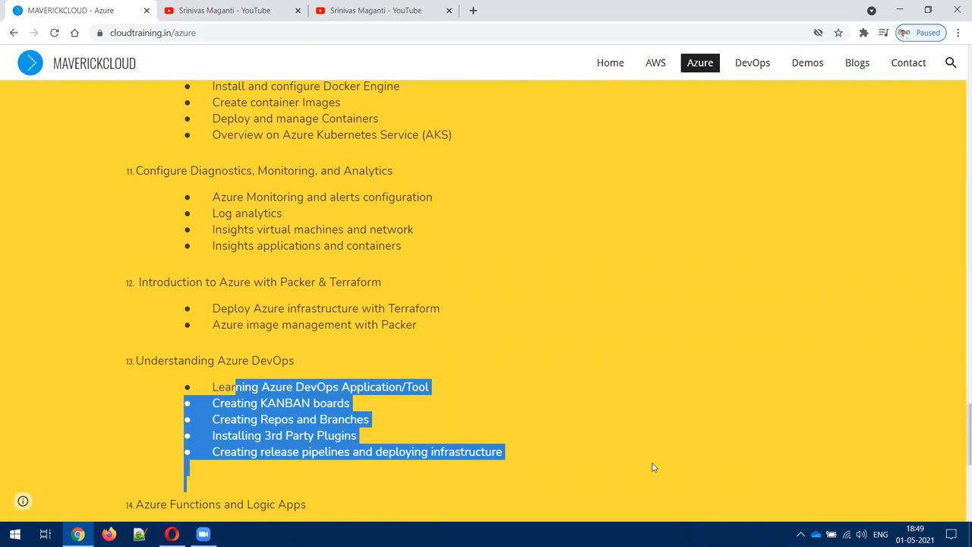
scroll("down", 3)
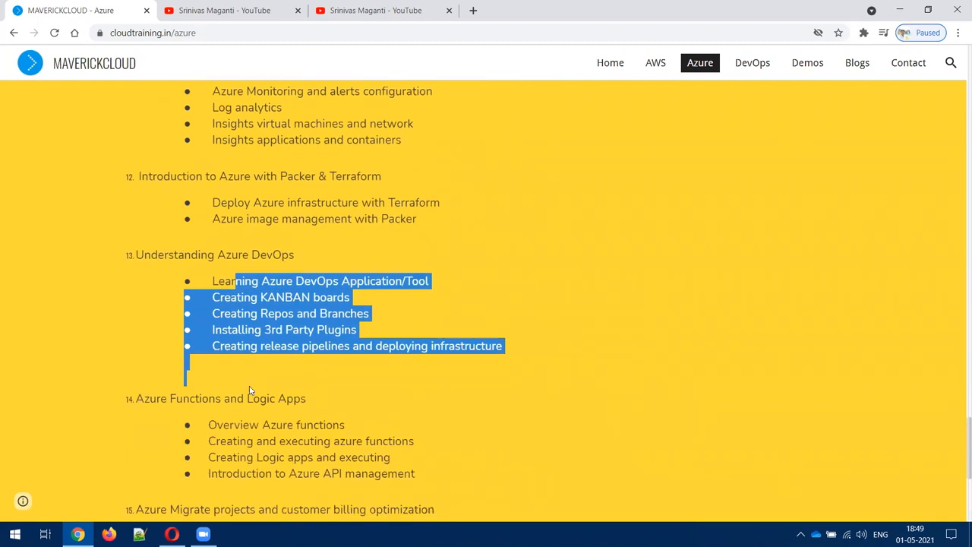
scroll("down", 3)
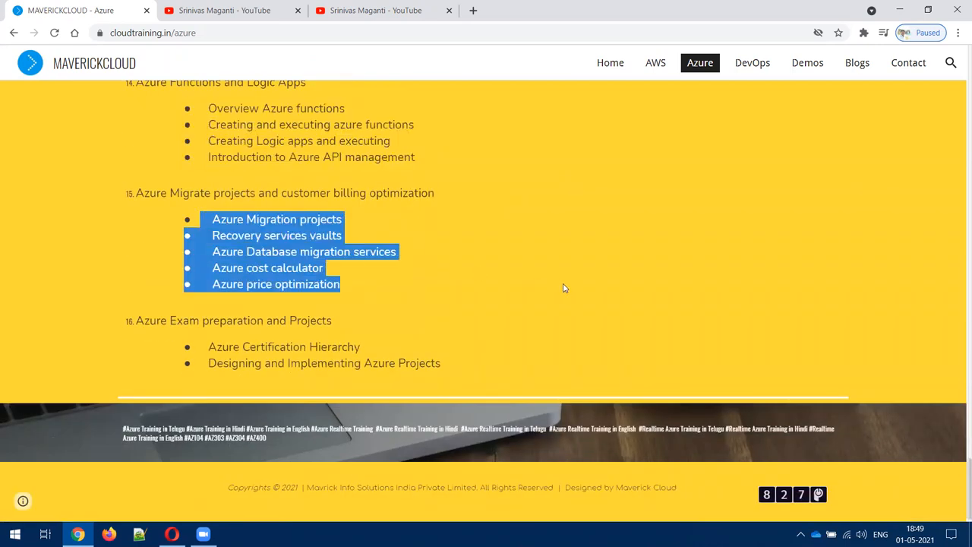
mouse_move(492, 293)
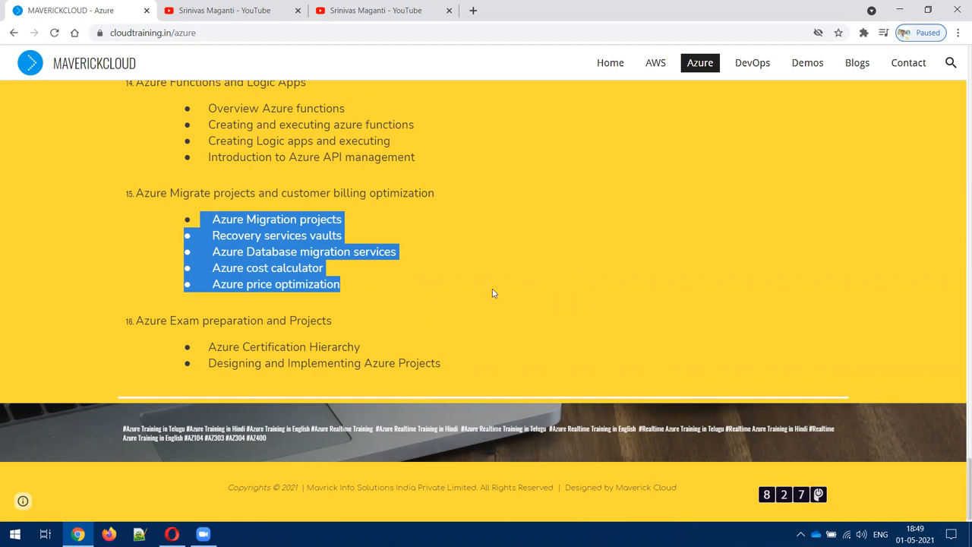
mouse_move(499, 279)
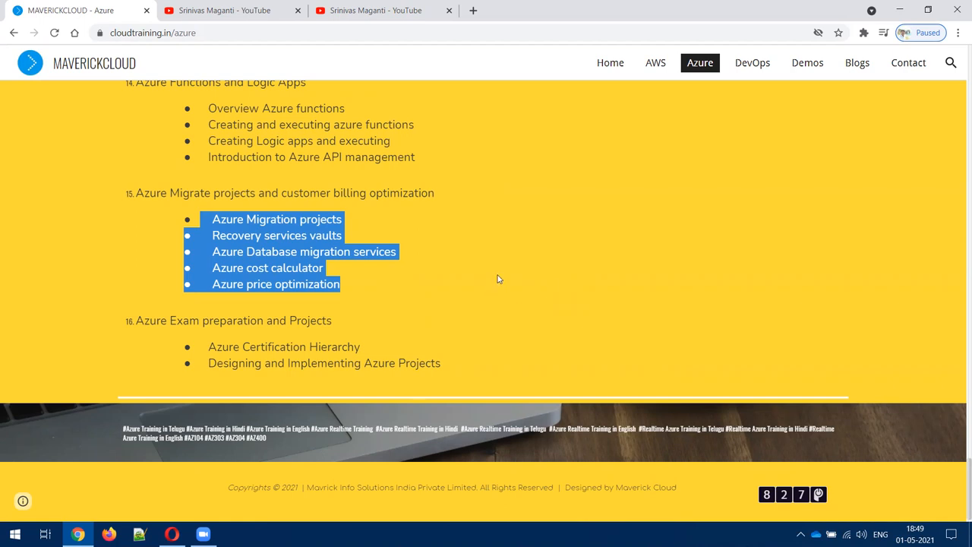
mouse_move(500, 278)
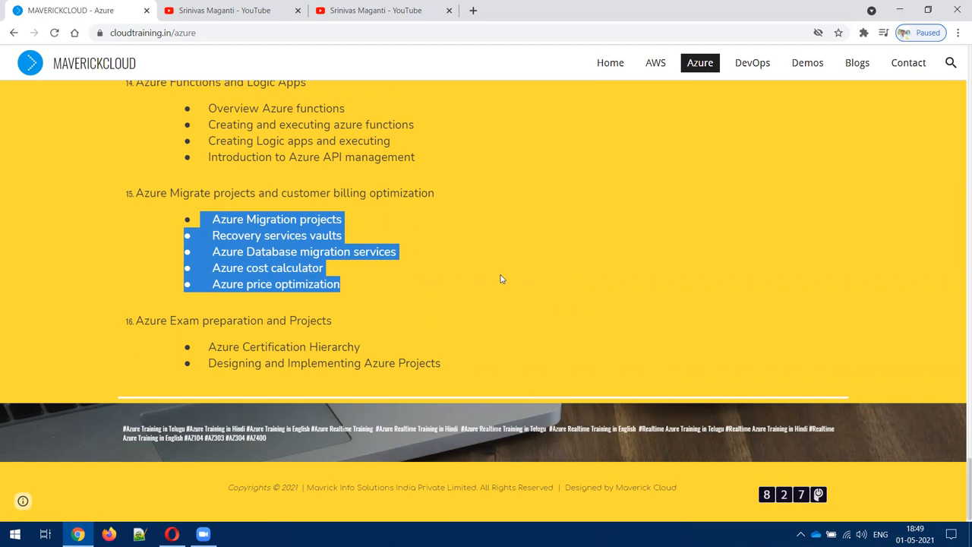
mouse_move(396, 258)
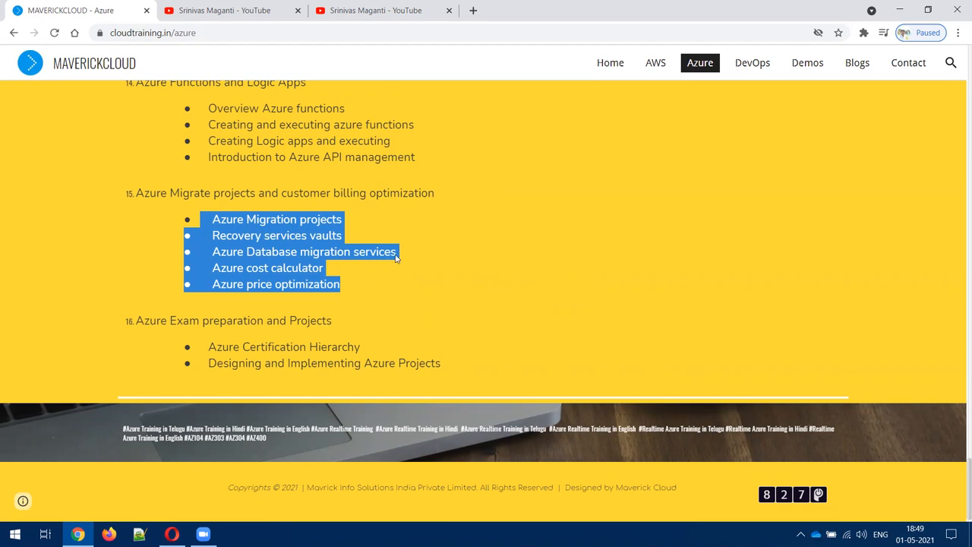
mouse_move(240, 353)
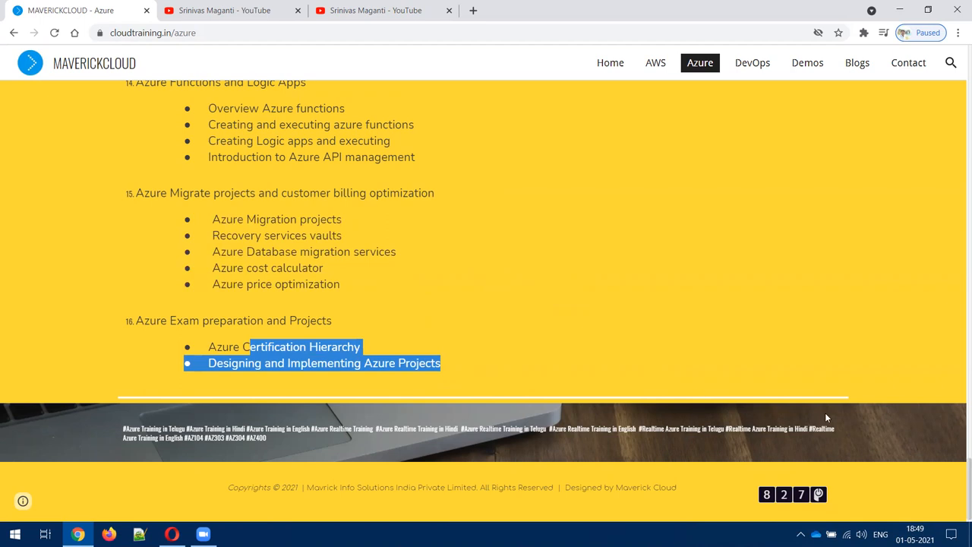
mouse_move(834, 399)
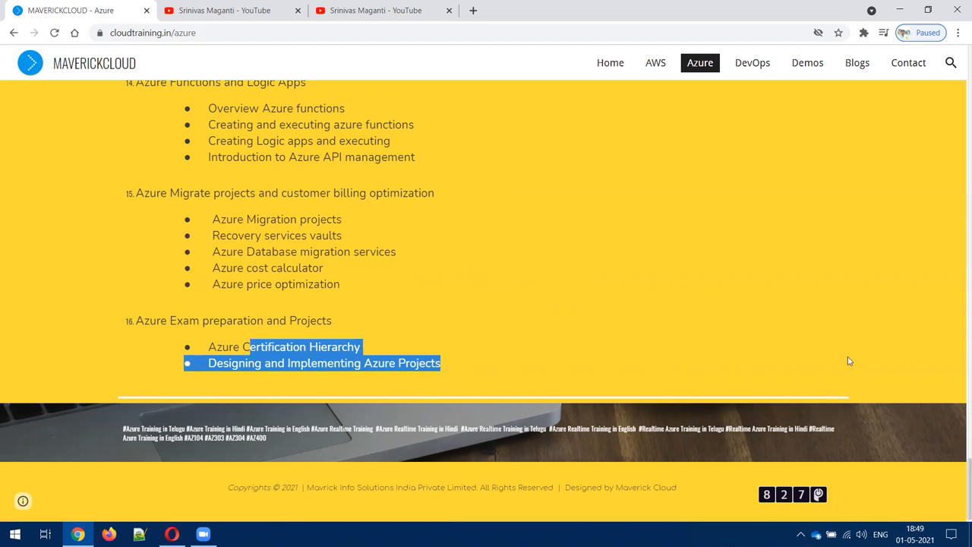
mouse_move(861, 326)
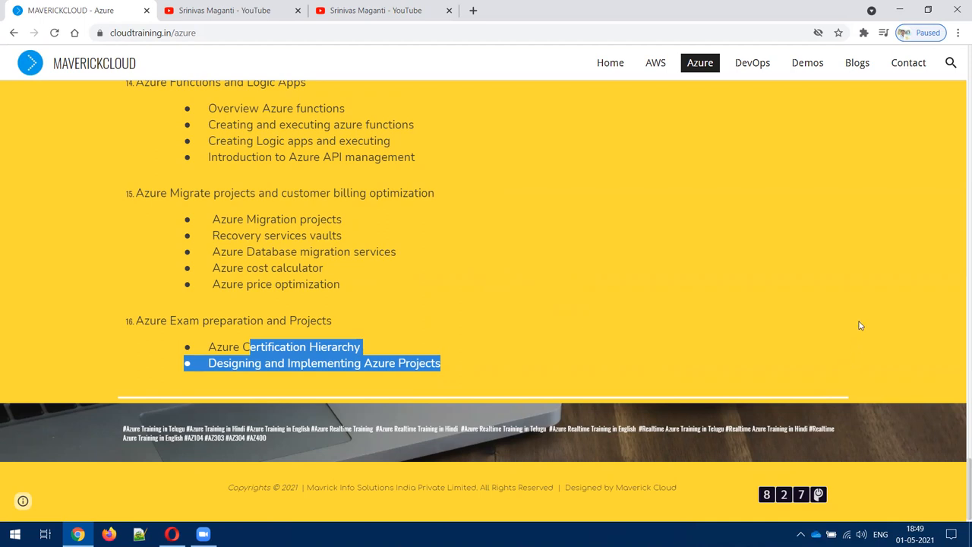
mouse_move(863, 310)
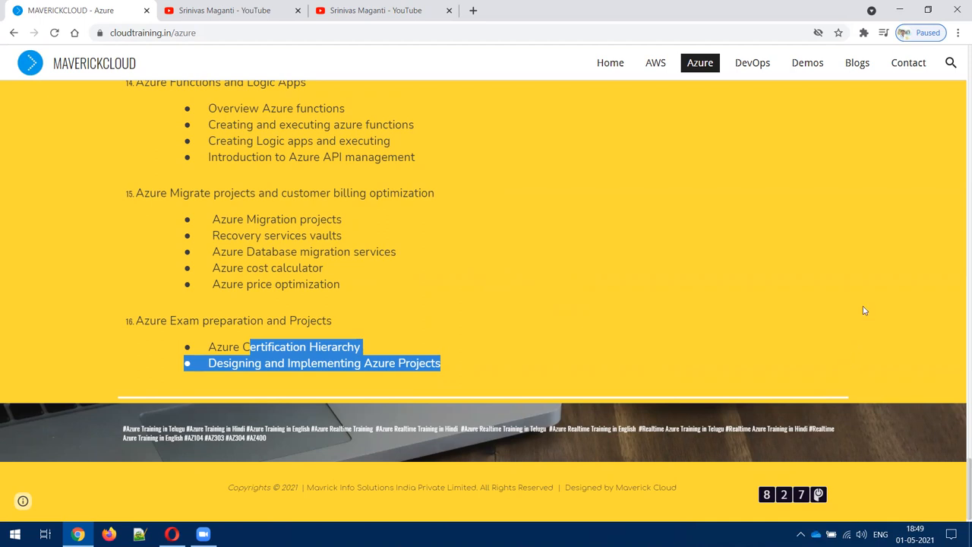
mouse_move(870, 303)
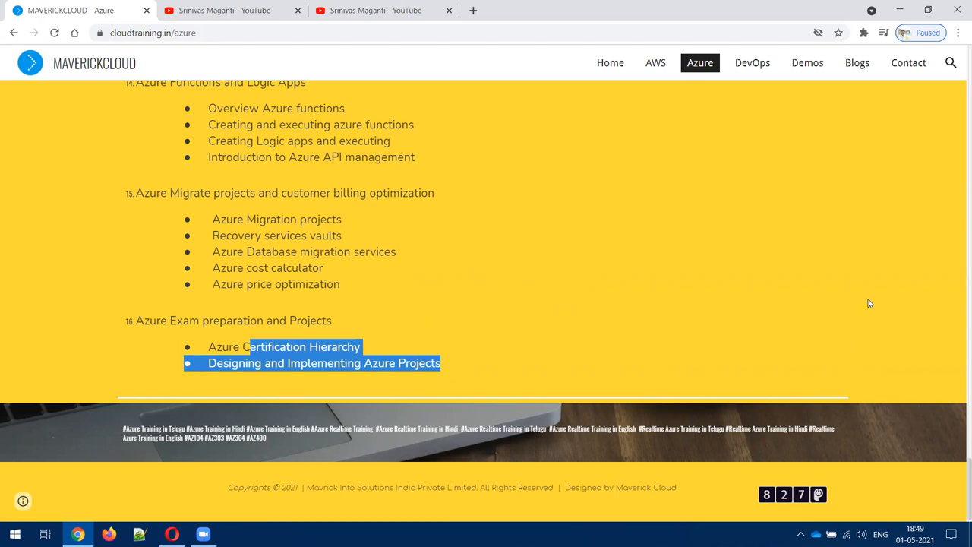
mouse_move(872, 298)
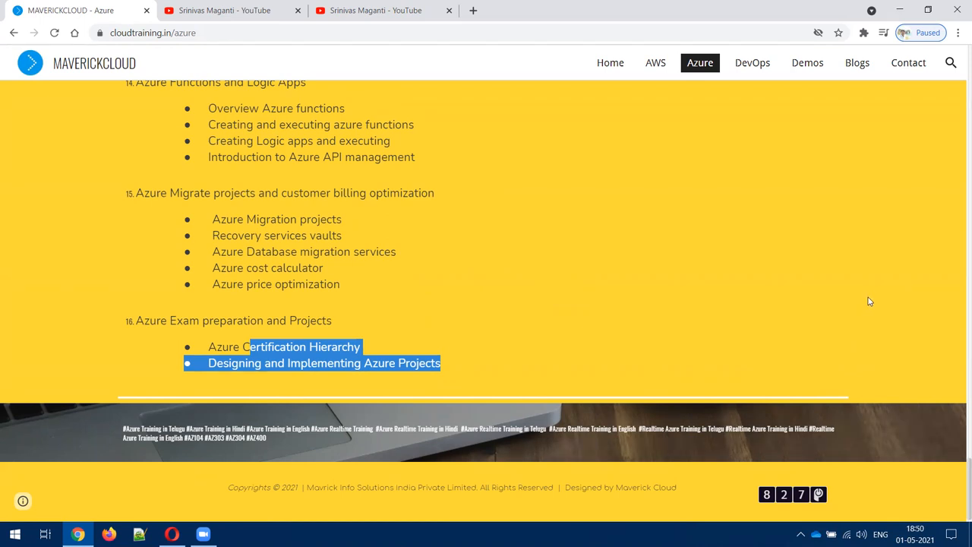
mouse_move(867, 298)
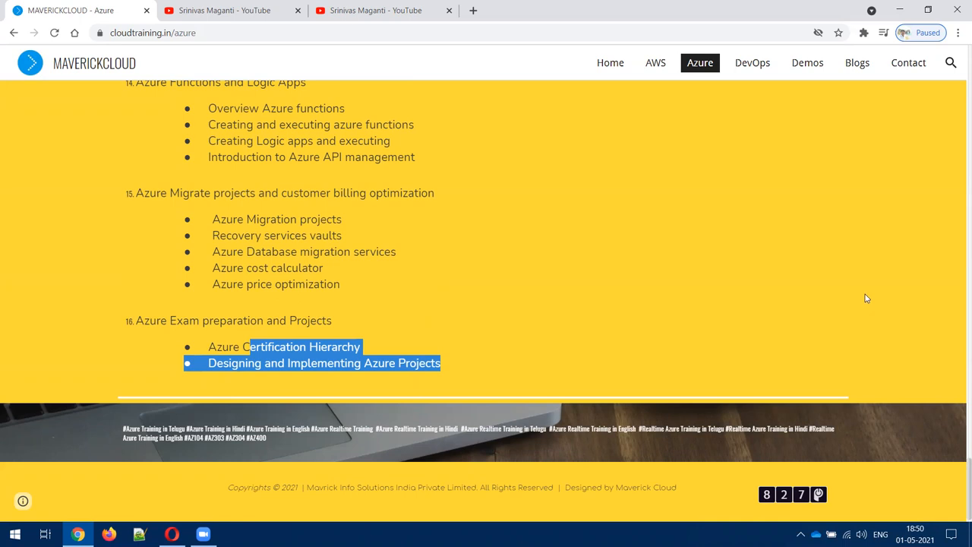
mouse_move(868, 260)
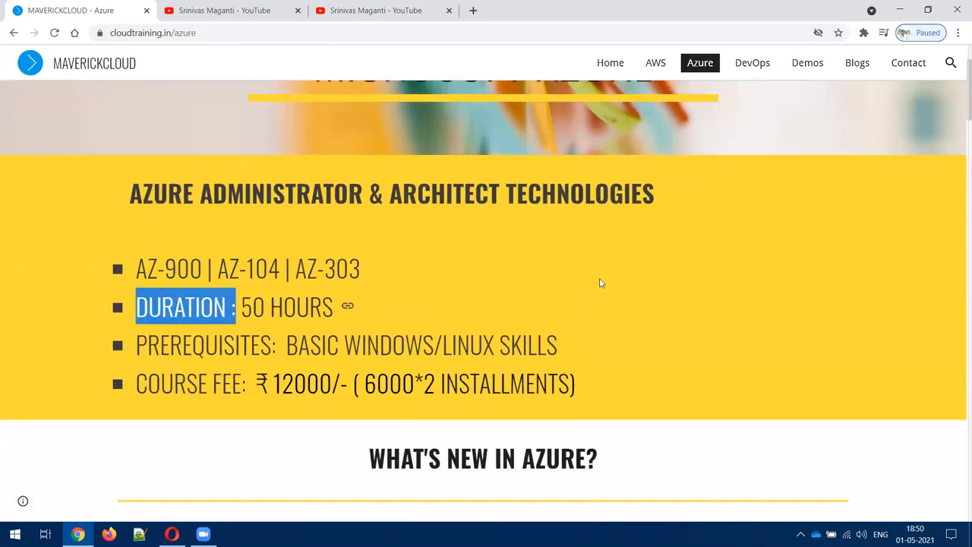
mouse_move(618, 230)
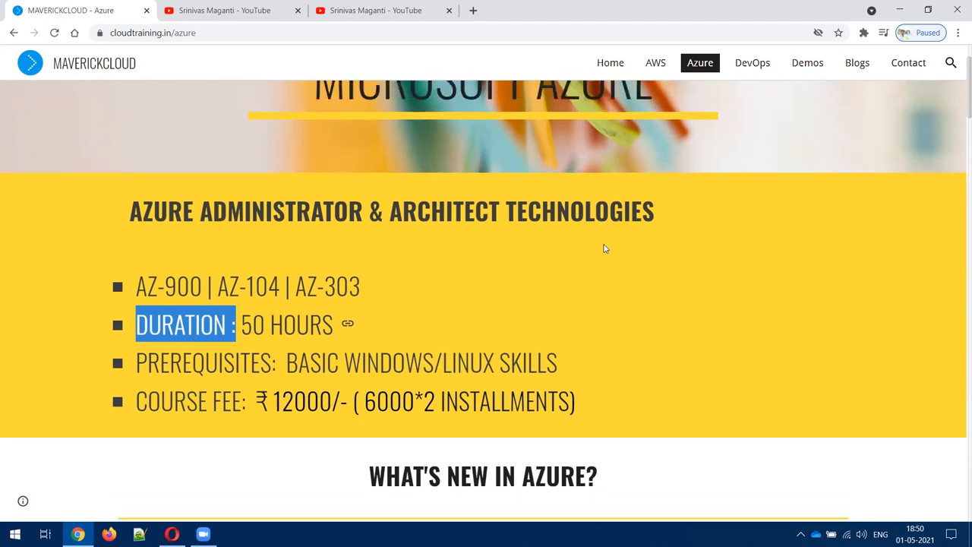
Return to the Microsoft Azure banner above the duration, prerequisites and course fee.
scroll("down", 3)
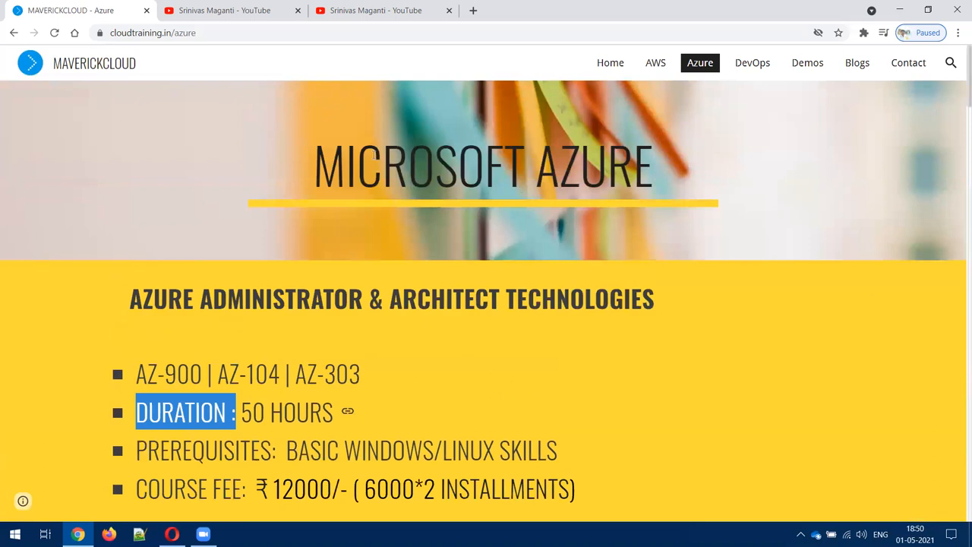
mouse_move(70, 10)
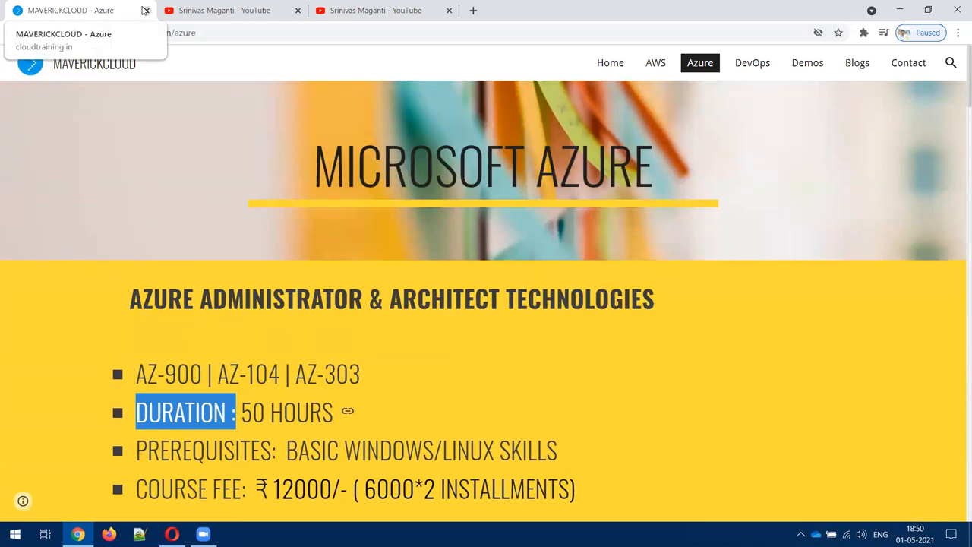